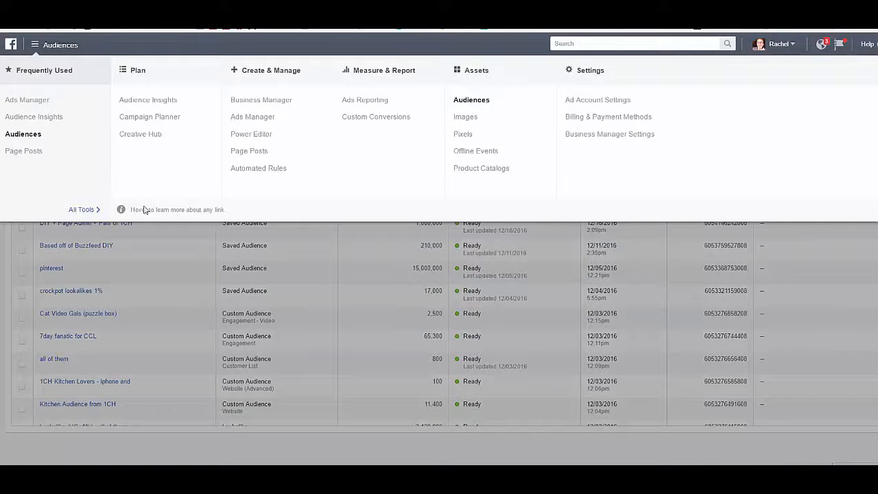
mouse_move(359, 116)
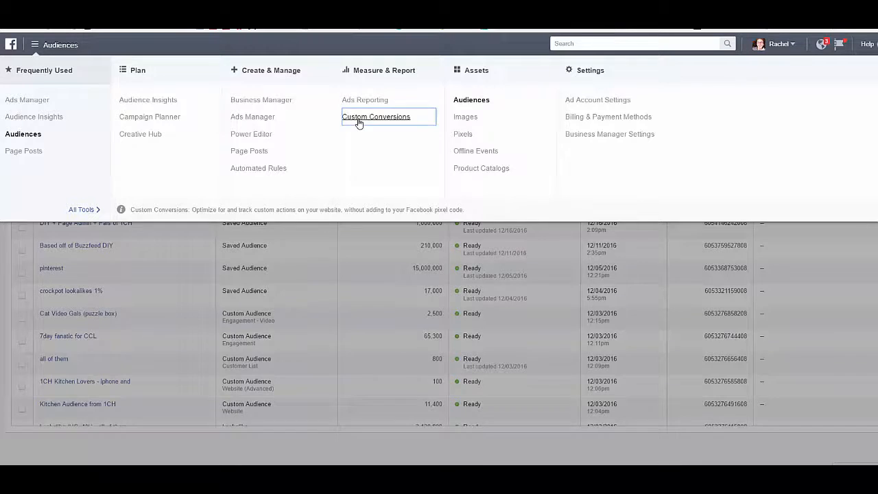
- Navigate to the account's Custom Conversions page from the Audiences area
click(376, 115)
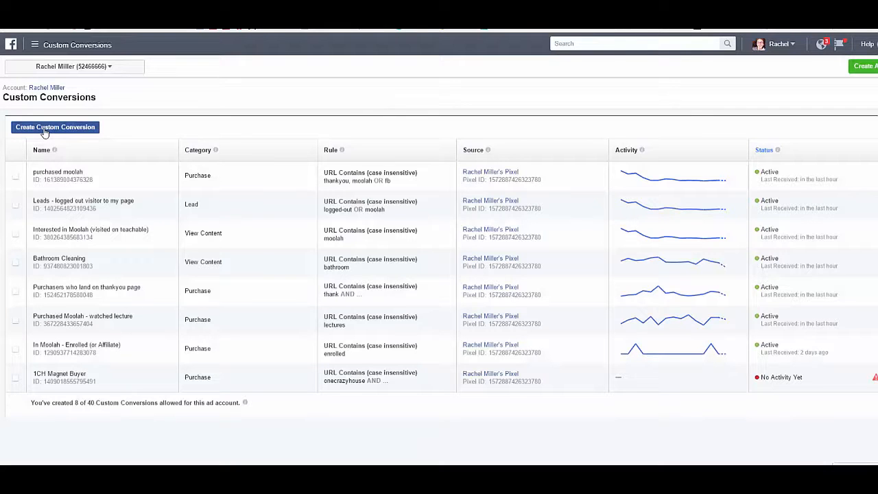
- Start a new custom conversion on the air freshener post URL, categorised as View Content, and continue
click(55, 127)
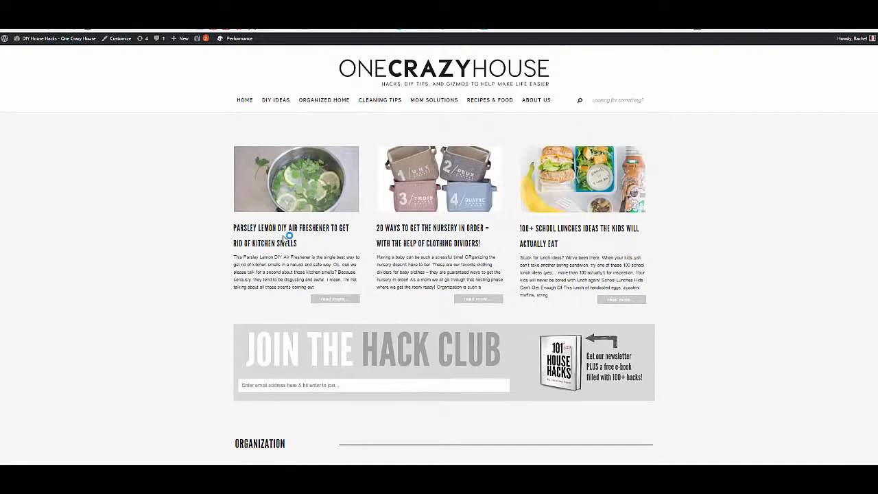
click(290, 231)
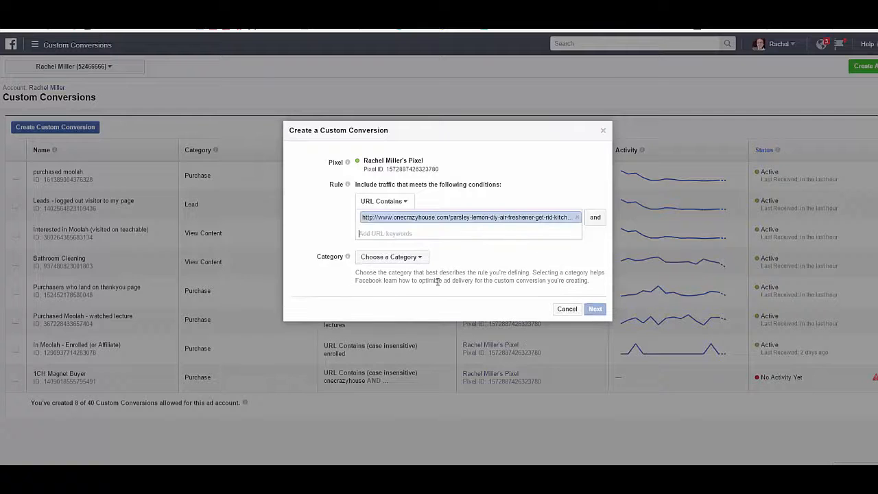
click(391, 256)
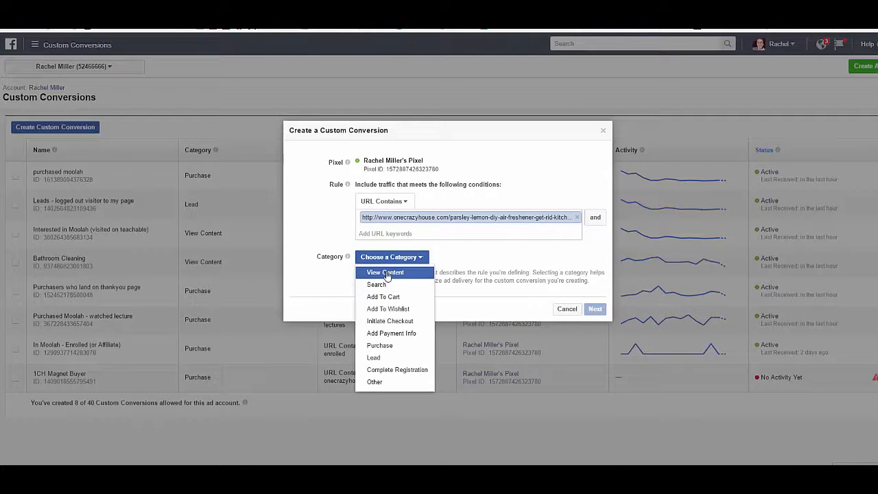
click(384, 272)
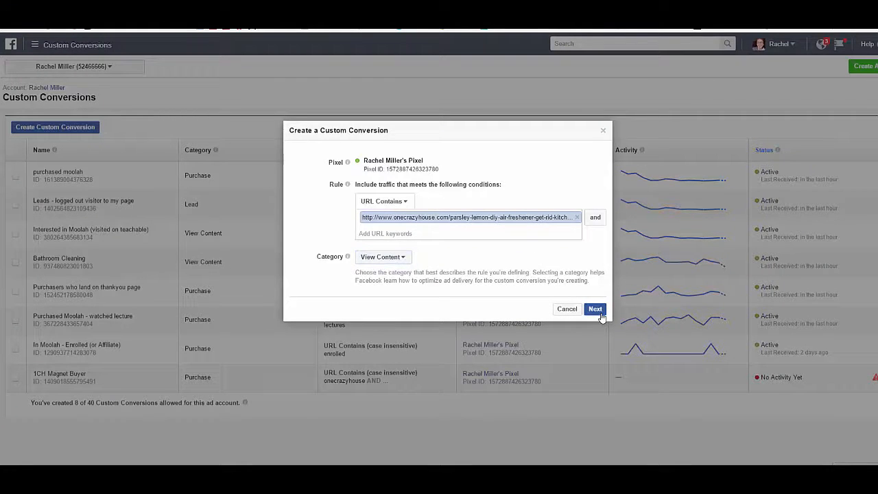
click(595, 308)
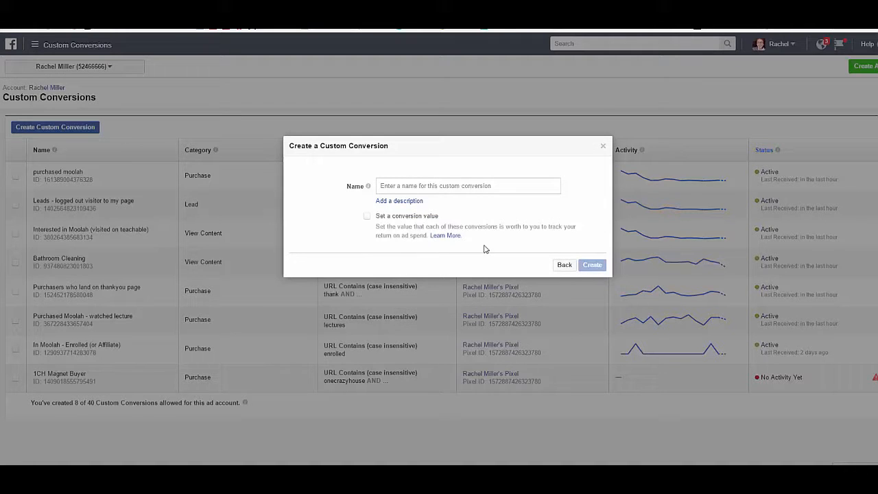
- Name the conversion 'DIY Smell Post - Name of Brand - ends: 5/12'
text(L)
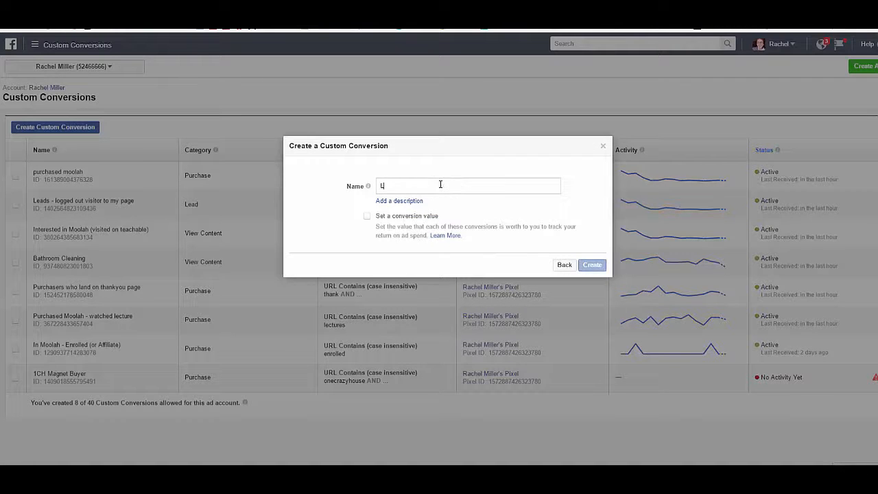
text(Lemon pars)
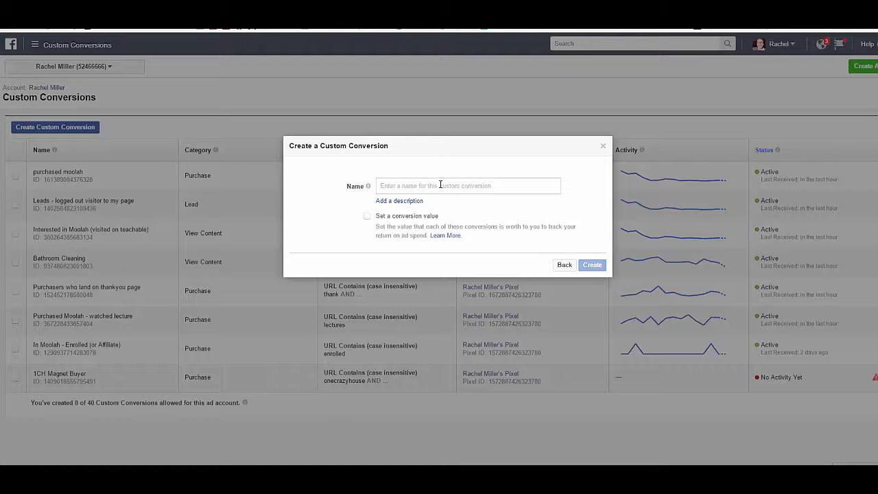
text(DIY Smell Post - Name of)
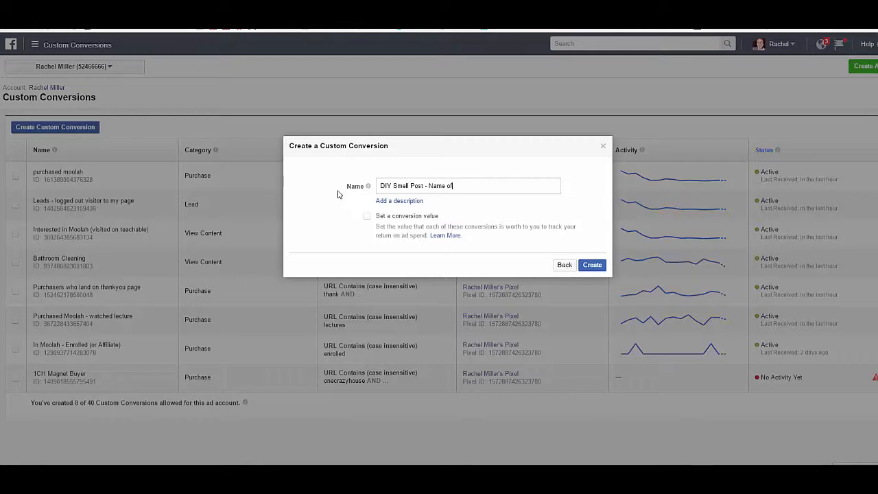
text(Brand -)
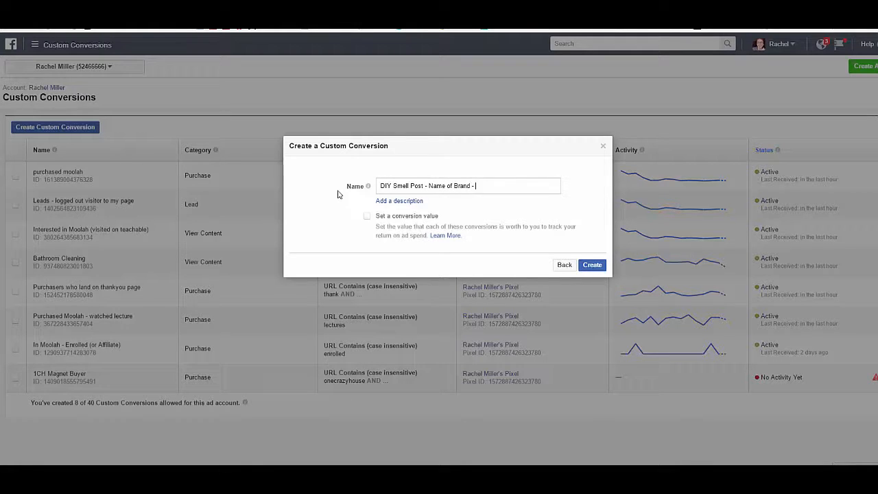
text(e)
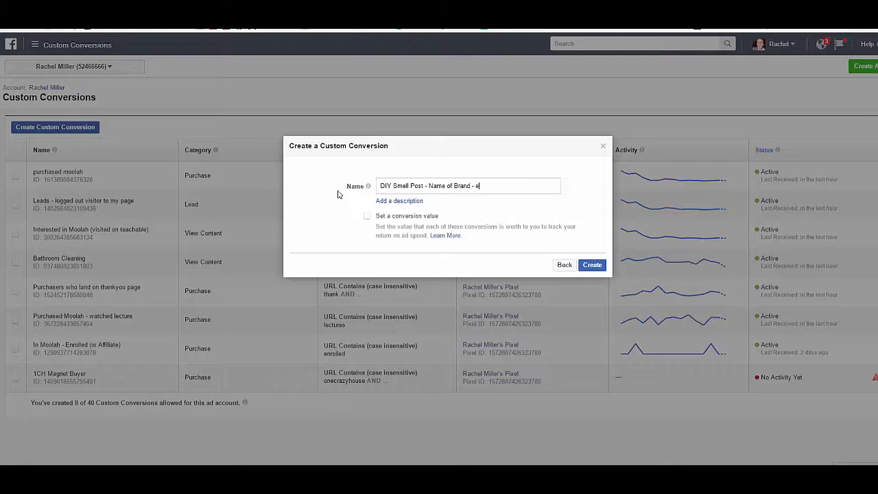
text(nds:)
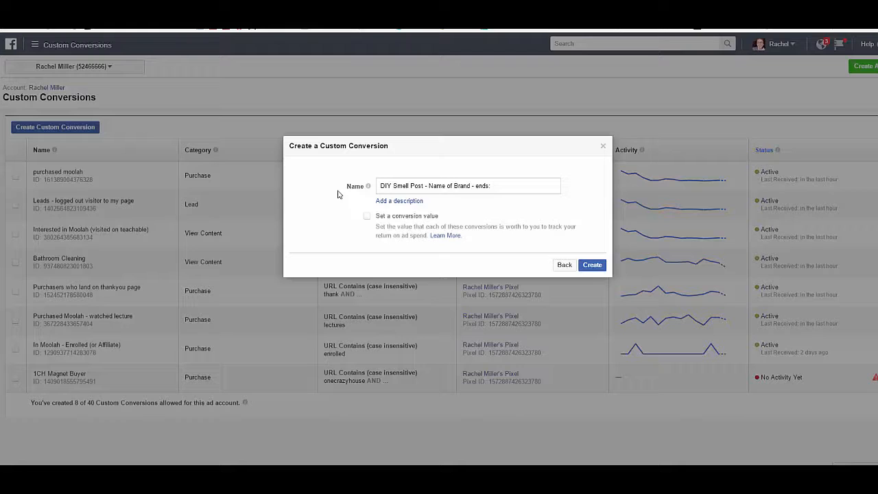
text(9)
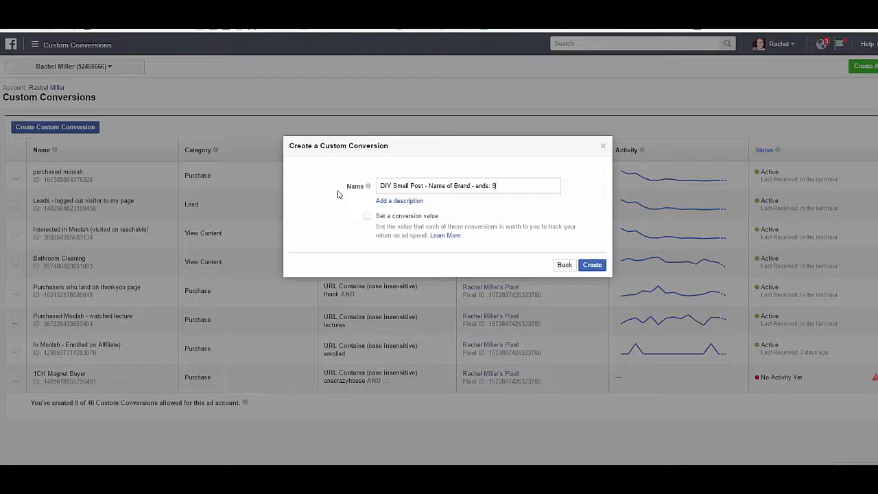
text(/12)
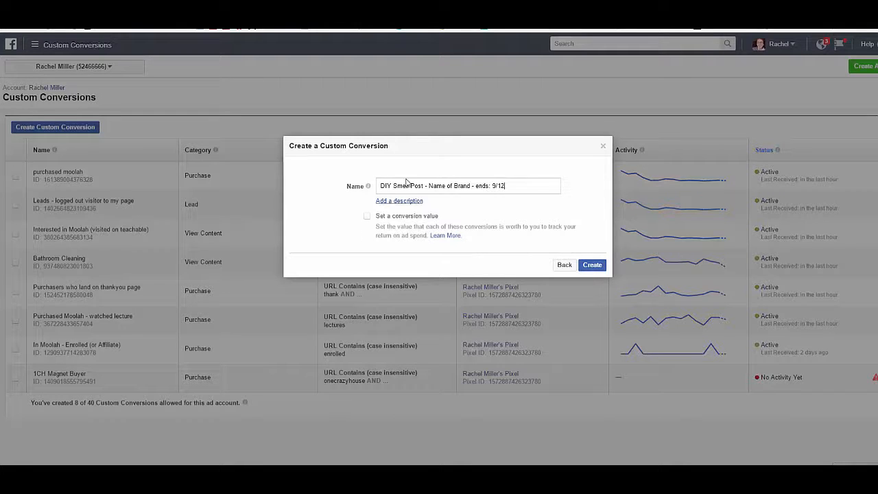
- Try a $199 conversion value, drop it again, and create the conversion without a value
click(366, 216)
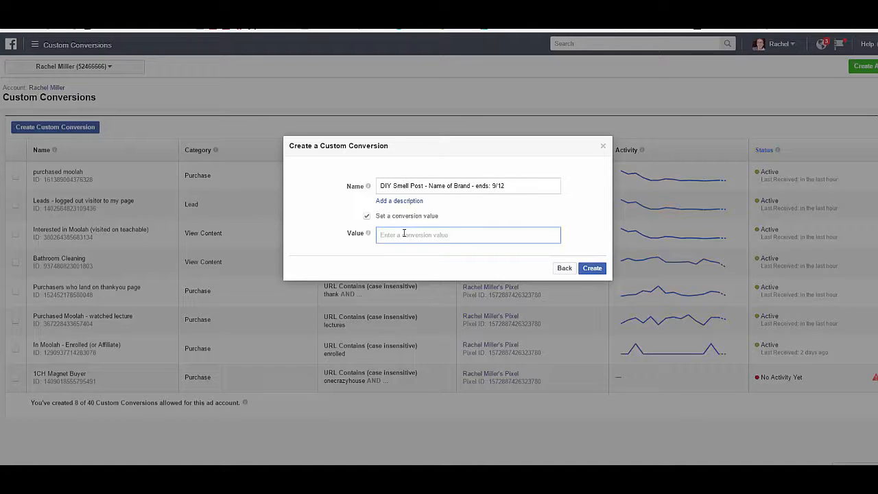
text($199)
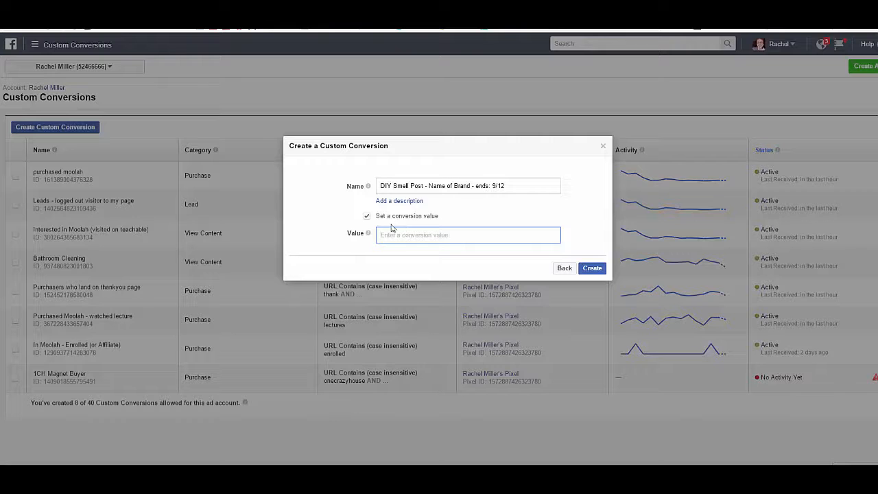
click(366, 215)
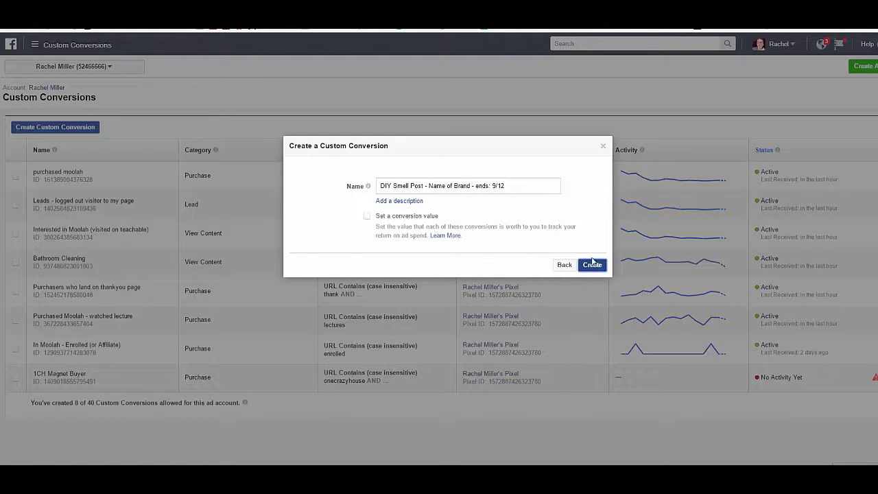
click(591, 263)
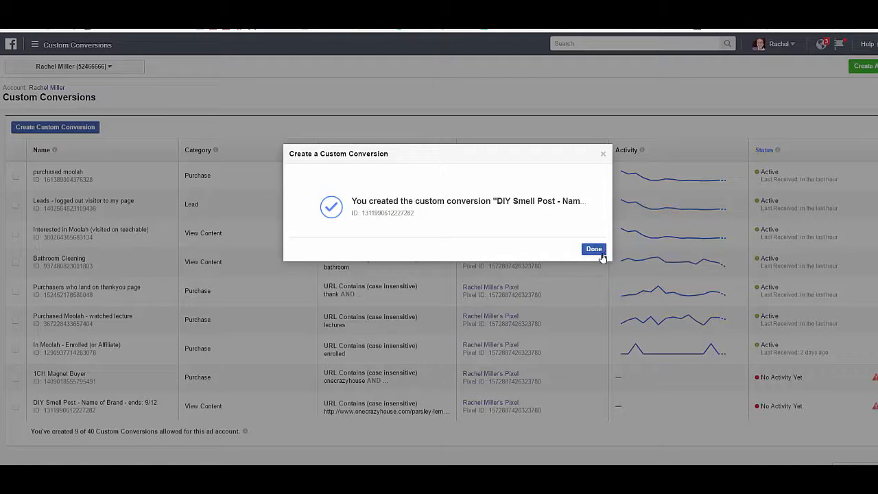
- Dismiss the creation confirmation and bring up the all-tools navigation panel
click(593, 248)
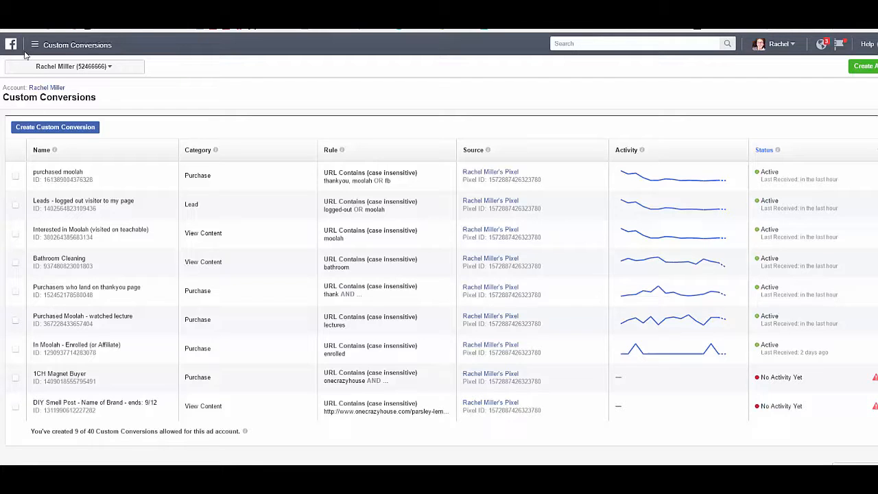
click(35, 44)
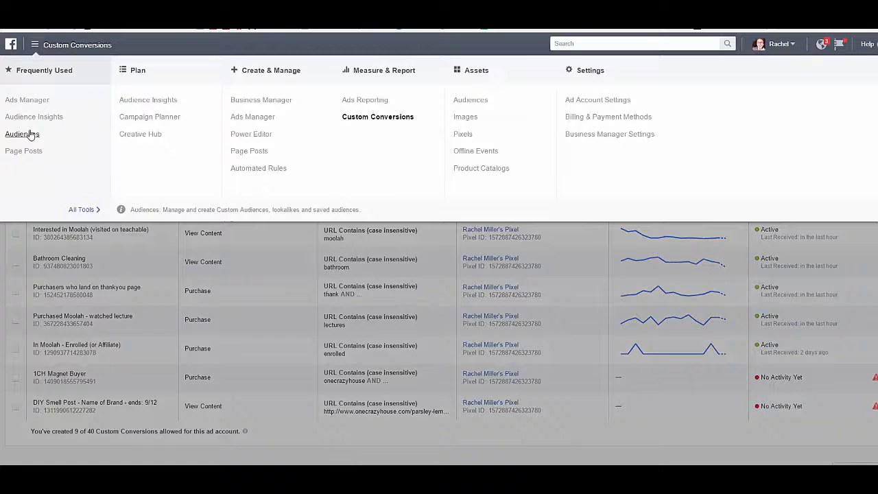
- Go to Audiences and attempt to share Teachable Global Audience_180 days, hitting the cannot-share notice
click(22, 134)
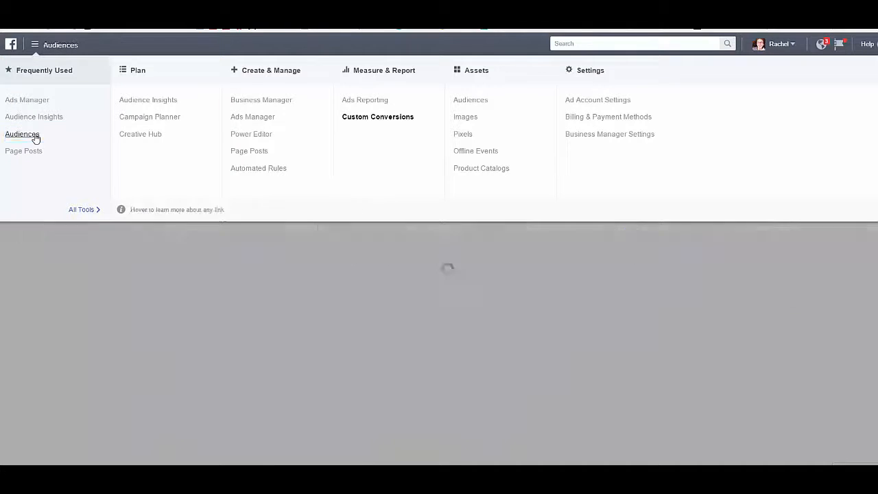
click(22, 134)
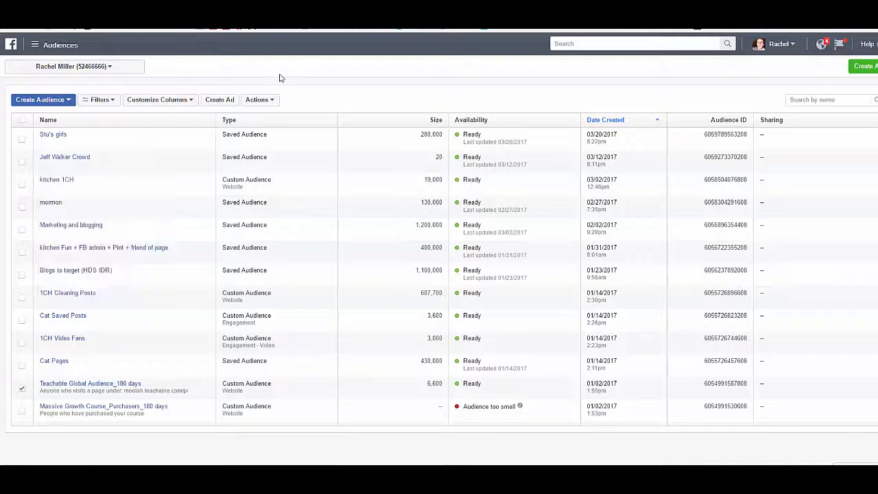
mouse_move(304, 195)
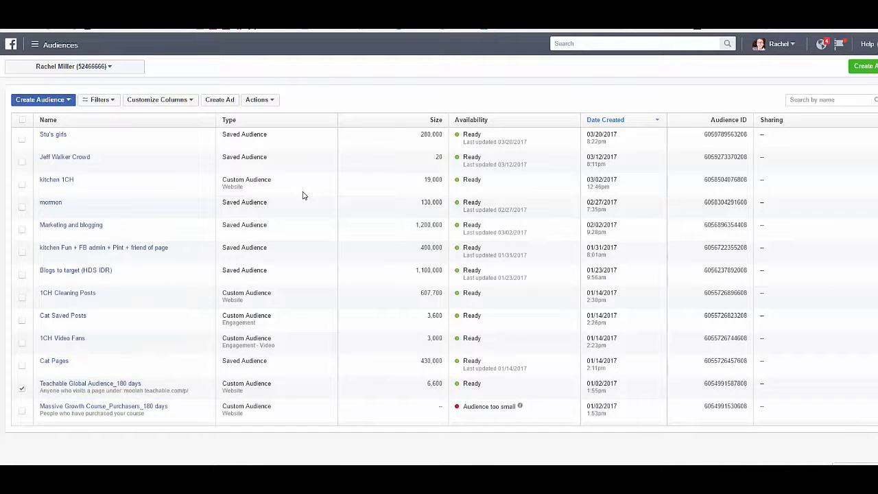
mouse_move(104, 163)
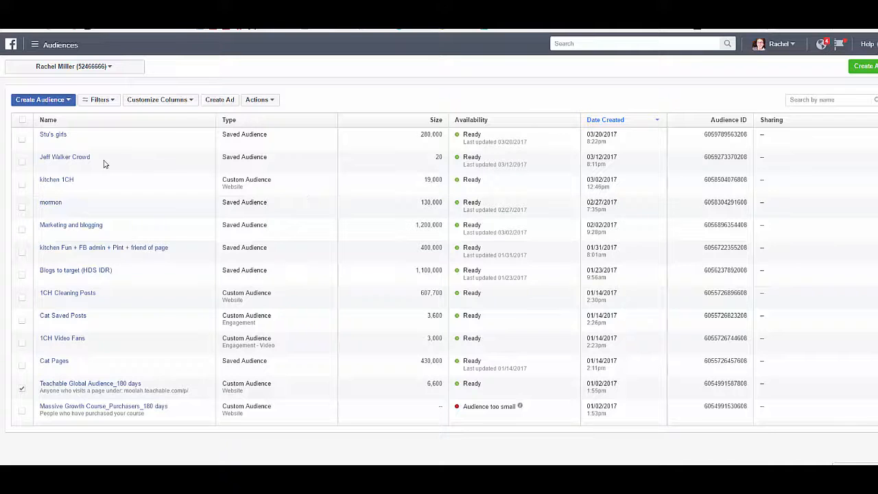
mouse_move(411, 311)
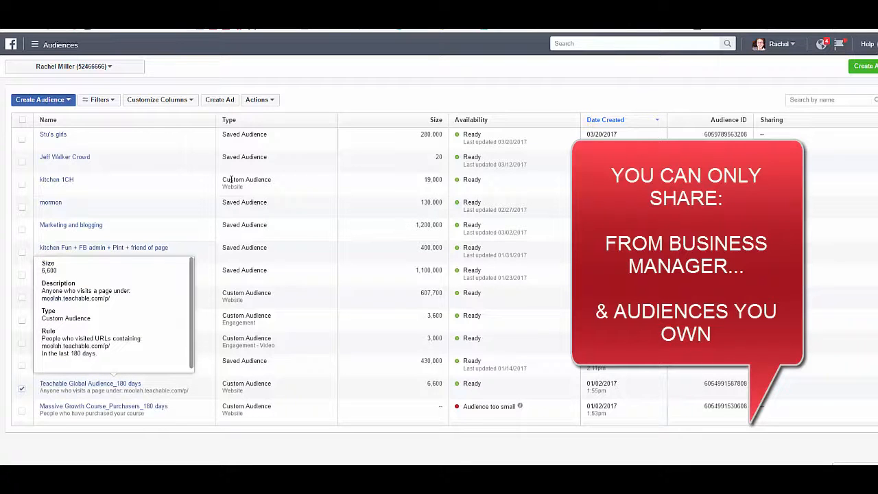
click(259, 98)
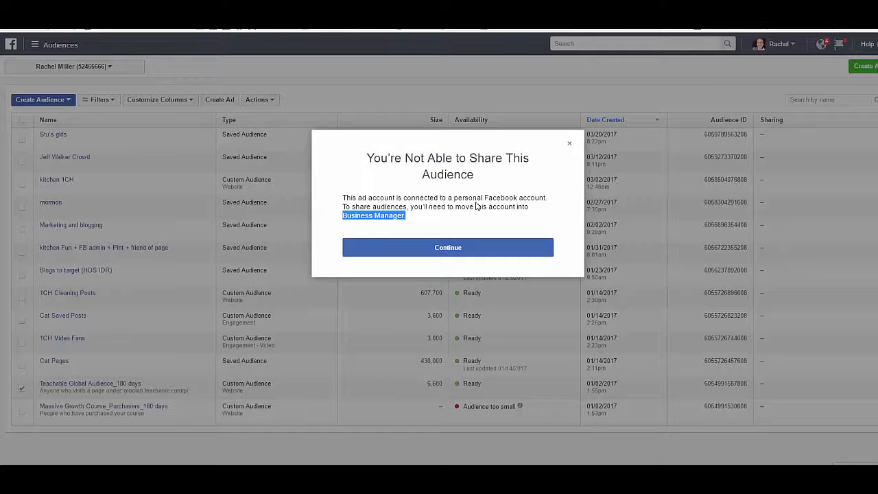
mouse_move(510, 198)
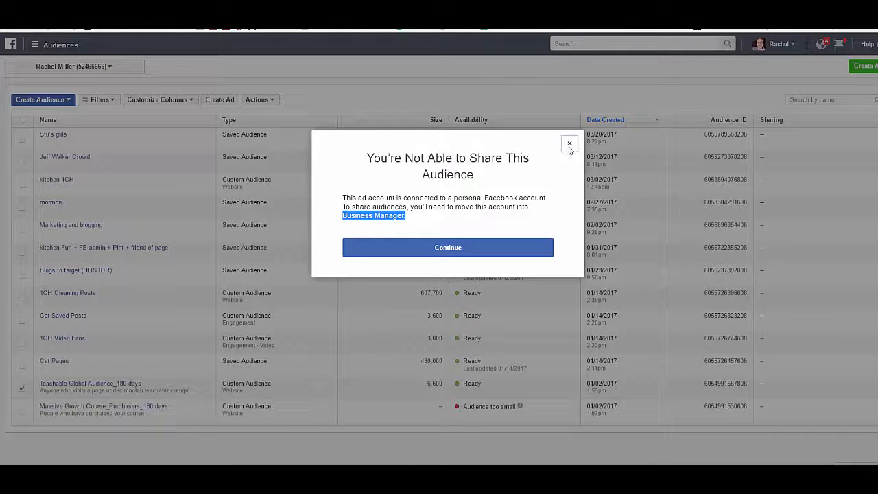
- Close the notice, select the saved audience Stu's girls and review its greyed-out Share action
click(569, 144)
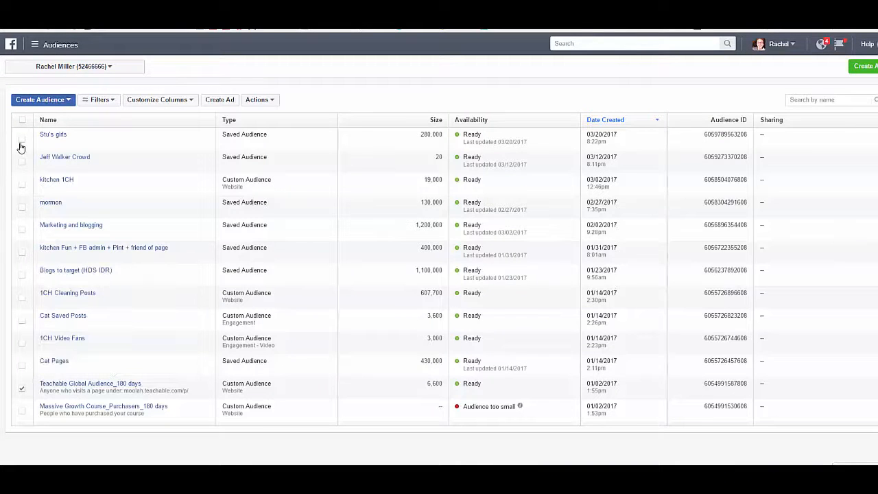
click(22, 139)
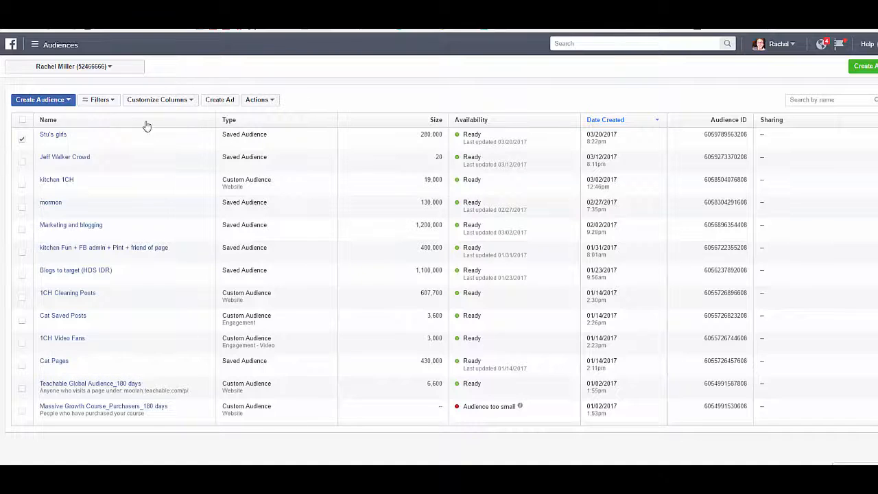
mouse_move(52, 134)
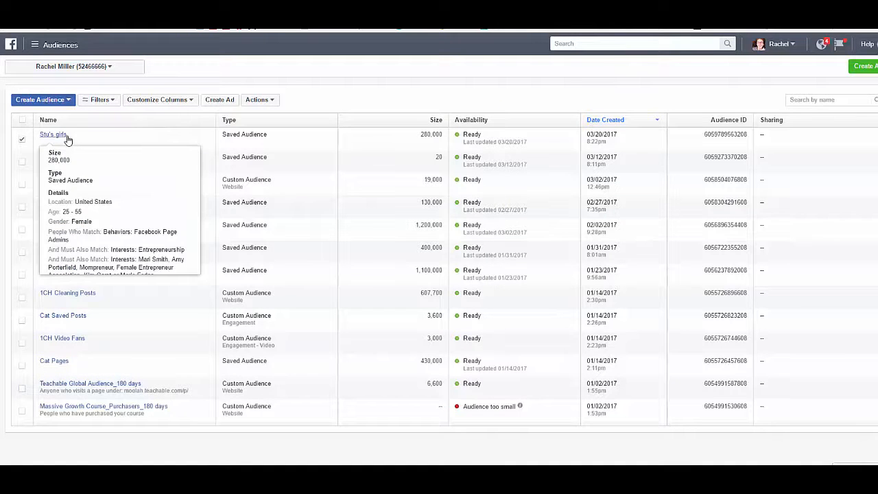
mouse_move(77, 236)
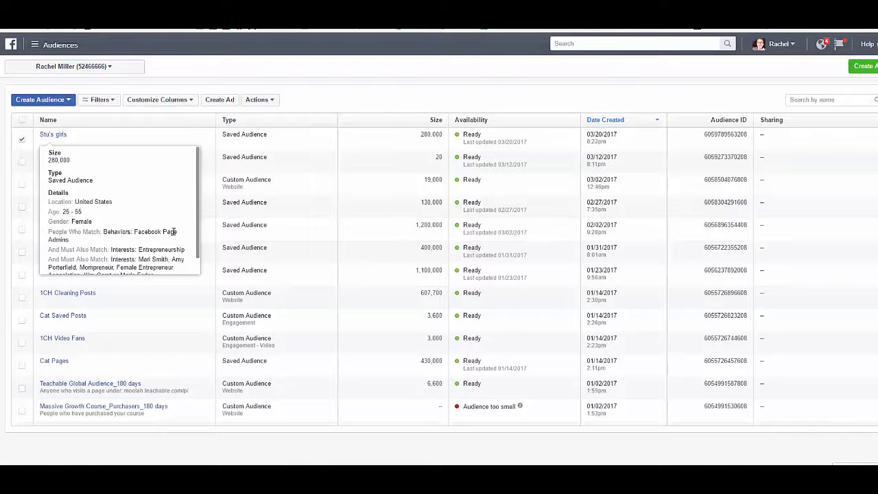
click(259, 99)
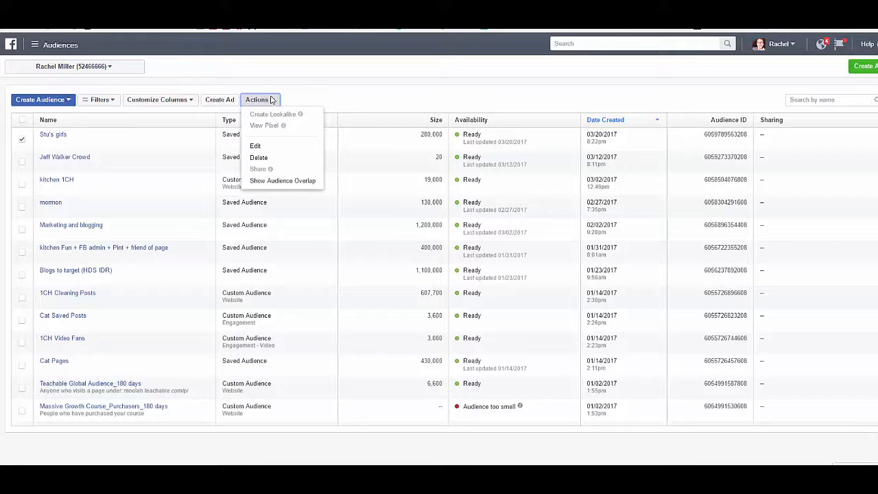
mouse_move(260, 168)
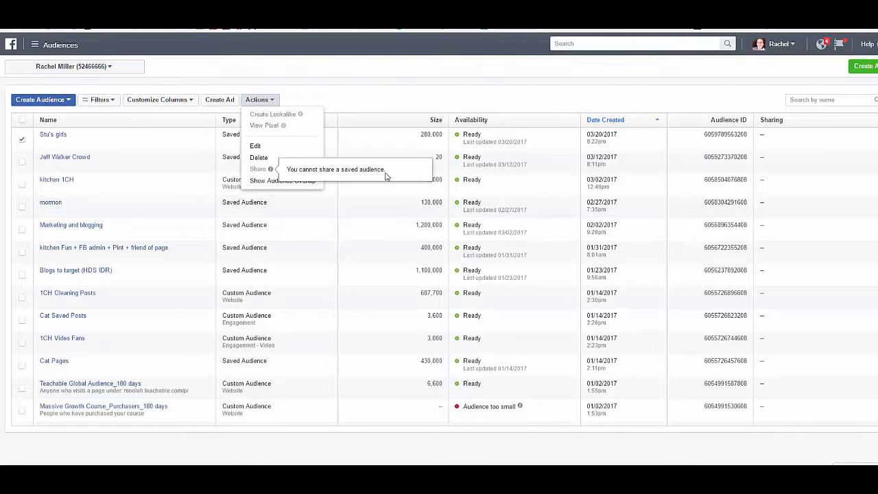
mouse_move(386, 173)
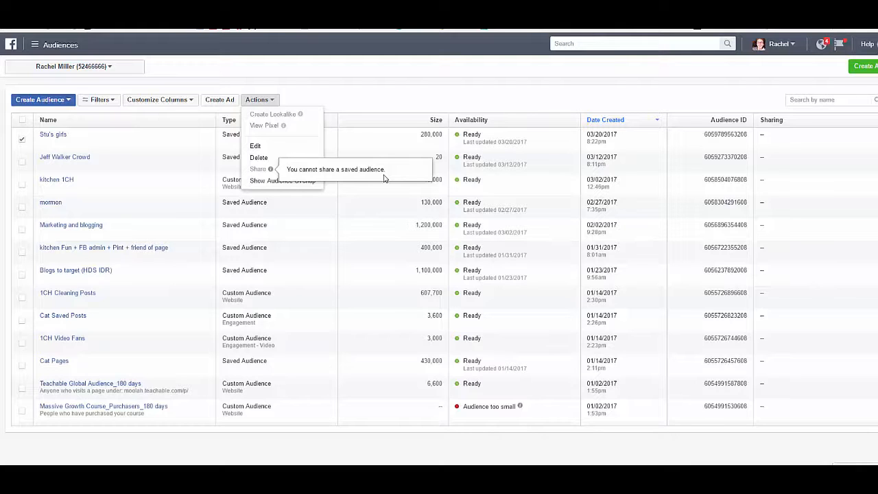
mouse_move(21, 387)
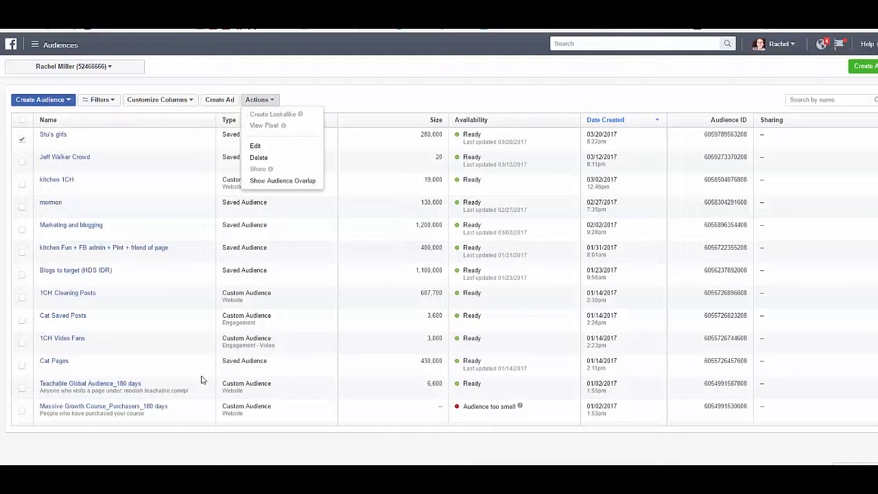
mouse_move(312, 69)
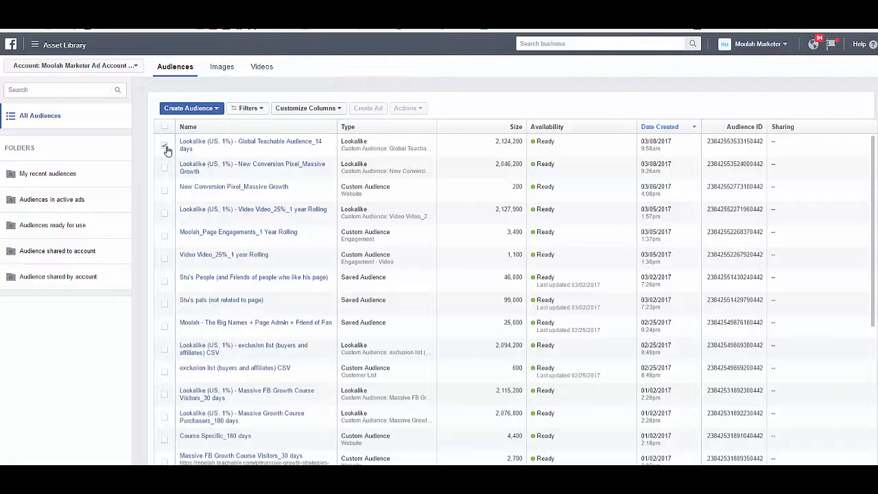
- Share the lookalike Global Teachable Audience_14 days from Business Manager's asset library
click(408, 107)
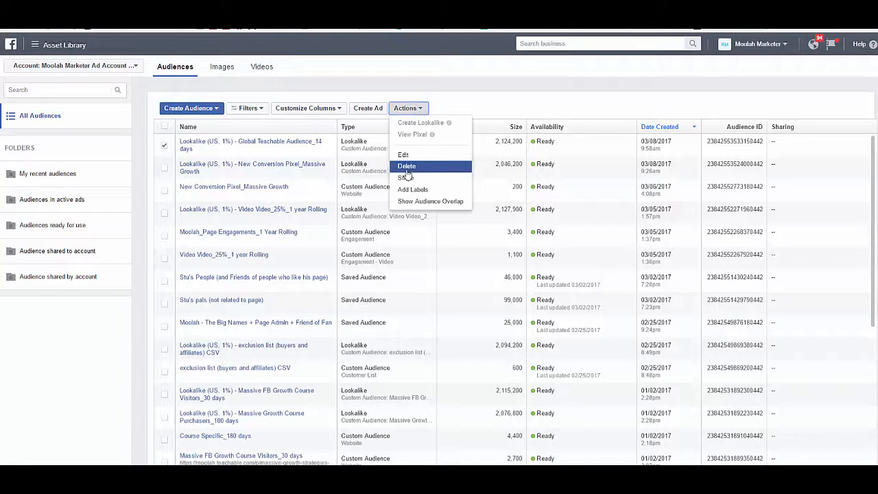
click(406, 179)
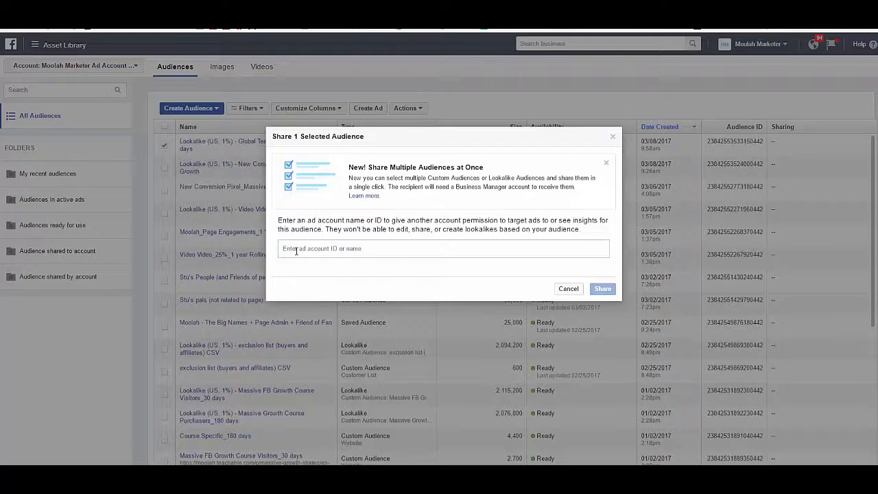
mouse_move(442, 264)
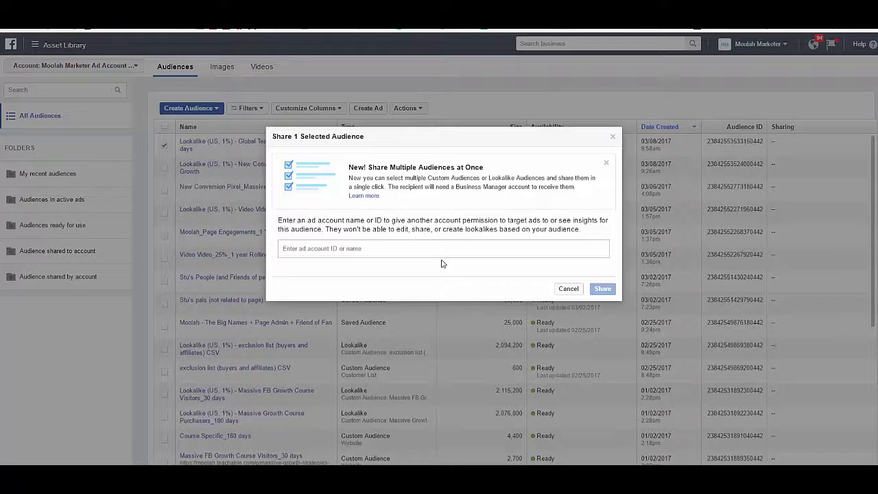
click(445, 249)
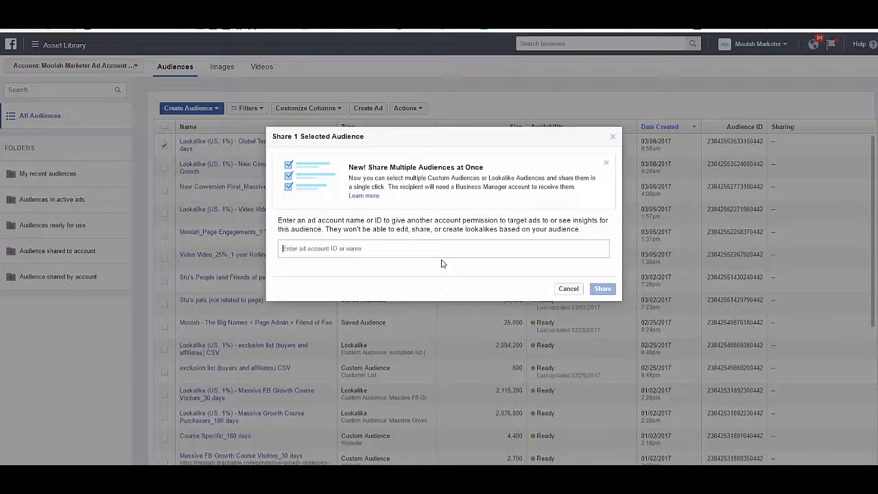